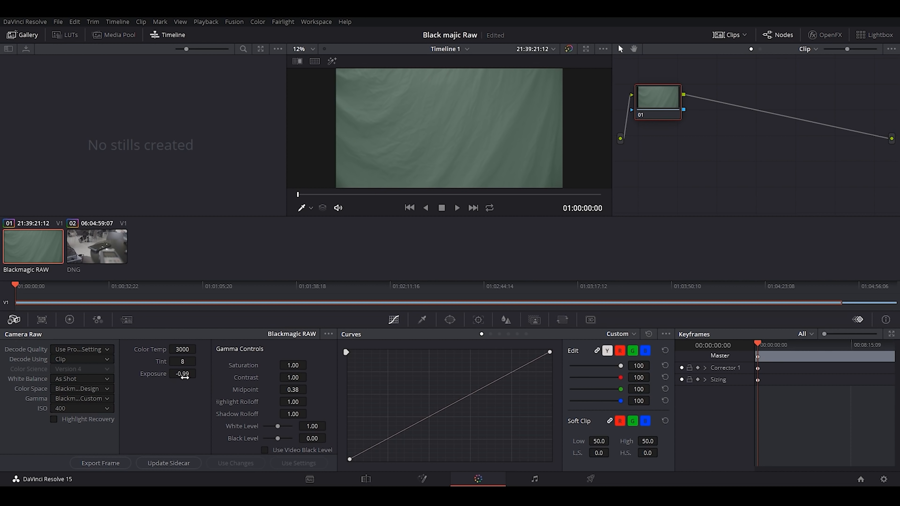
# Switch to Premiere Pro and scrub the AAS0015.CRM clip to the kitchen countertop shot.
pyautogui.click(96, 246)
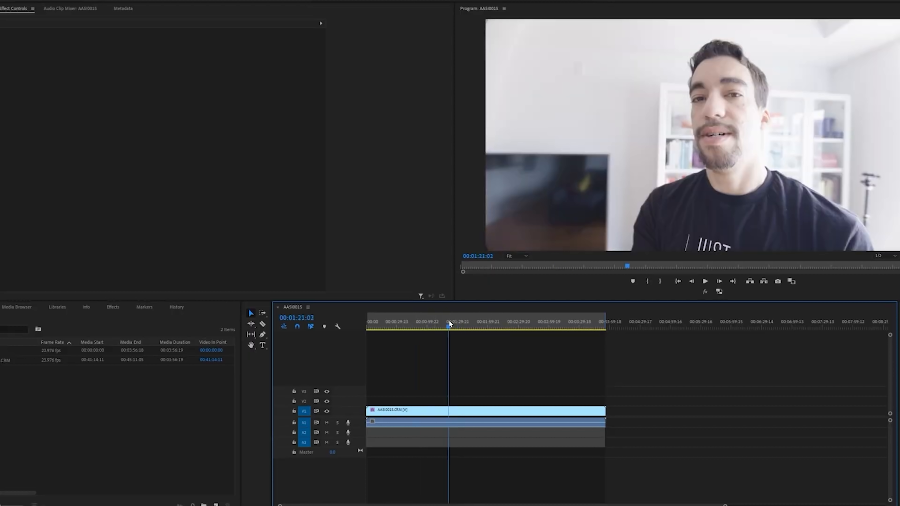
pyautogui.click(503, 325)
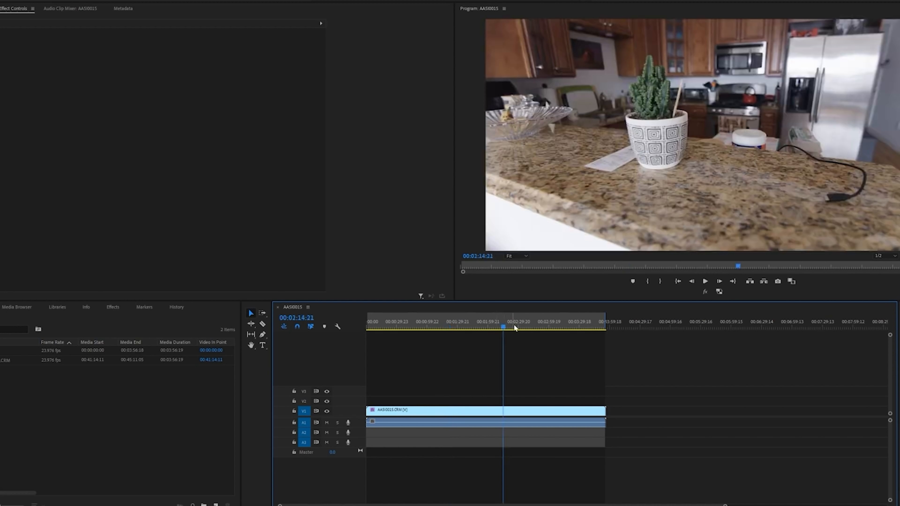